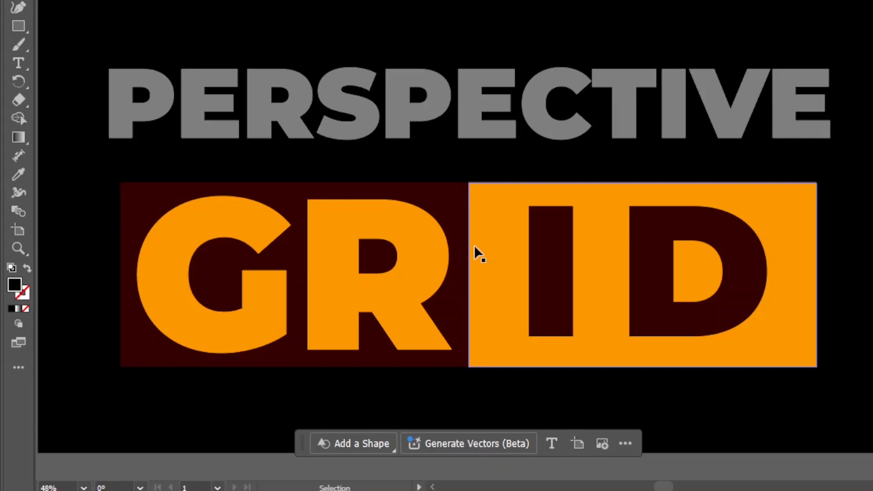
- Show the full list of available tools to reach the Perspective Grid Tool
click(18, 366)
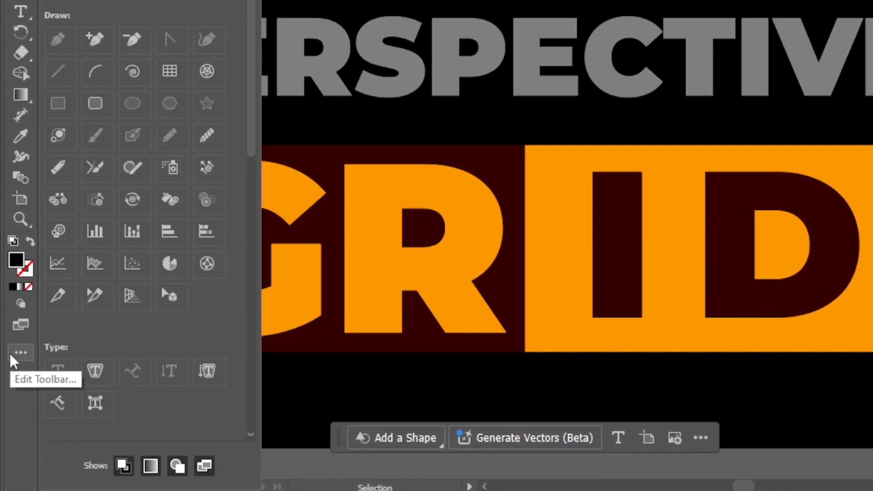
mouse_move(132, 299)
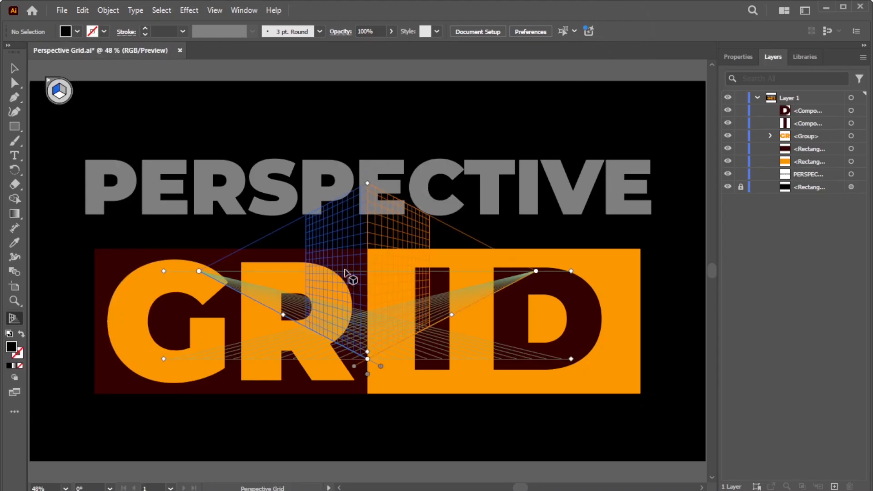
mouse_move(390, 306)
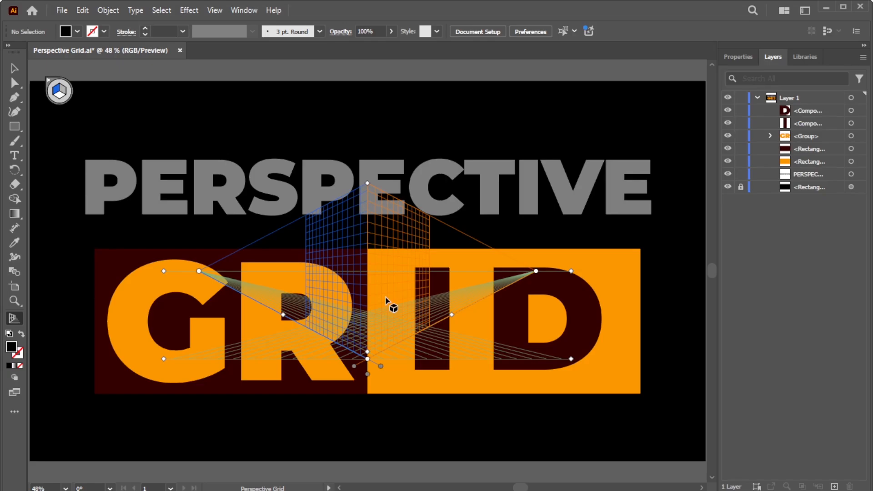
- Switch the grid to the 2P-Normal View preset via View > Perspective Grid
click(214, 10)
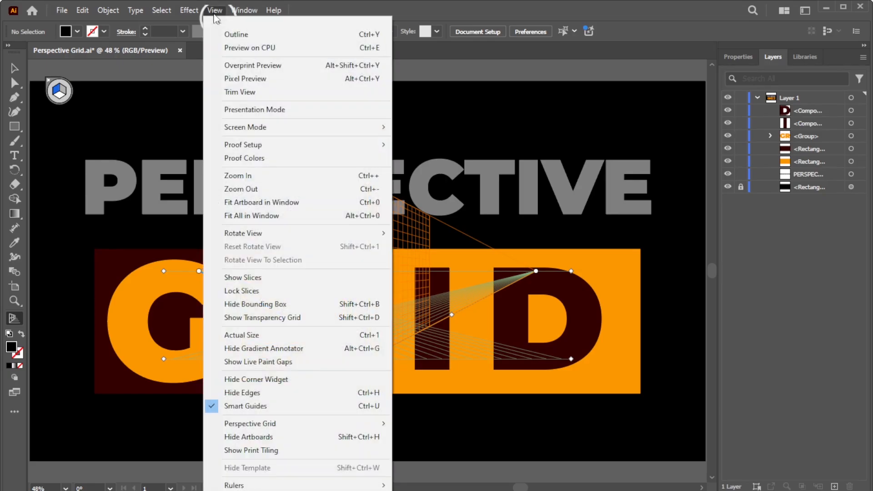
mouse_move(249, 424)
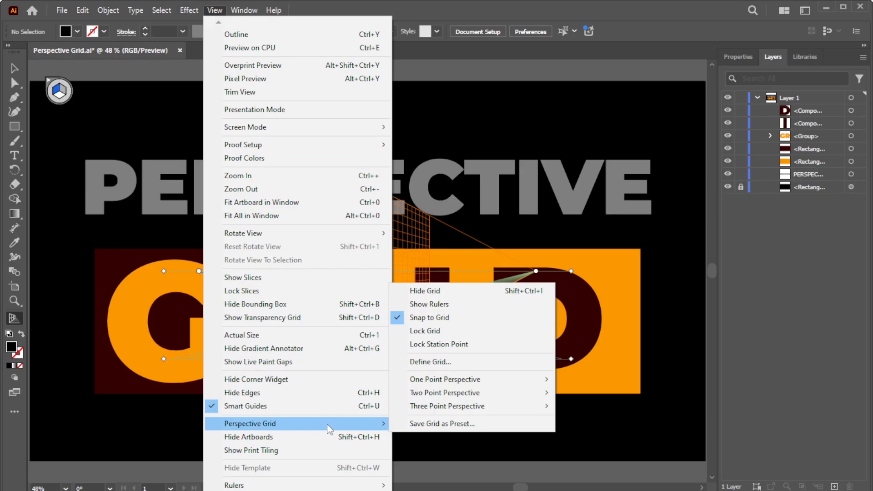
mouse_move(448, 377)
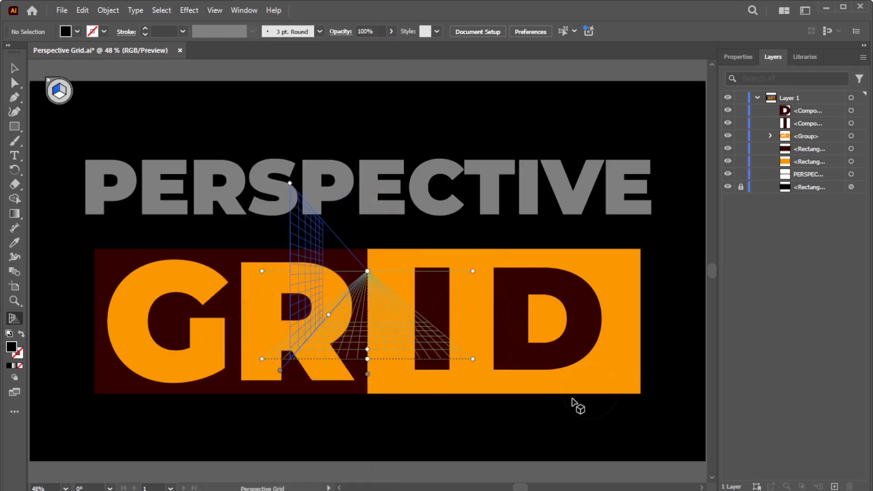
click(214, 10)
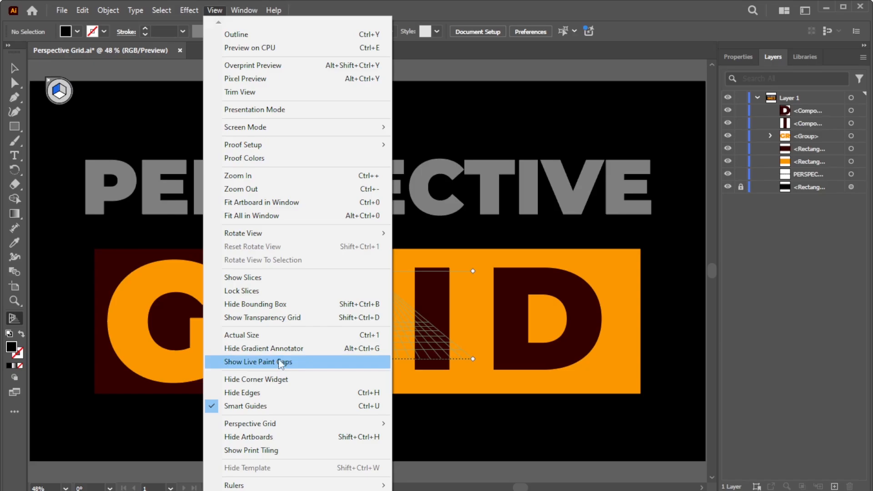
mouse_move(249, 423)
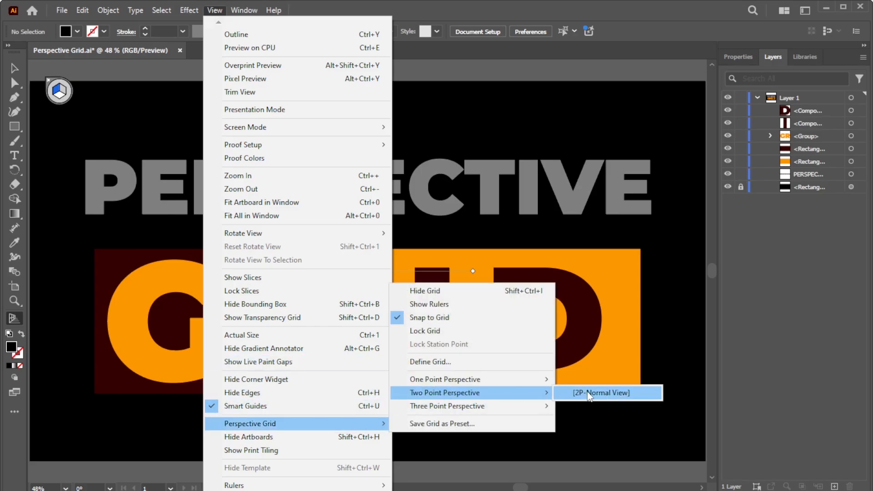
click(600, 393)
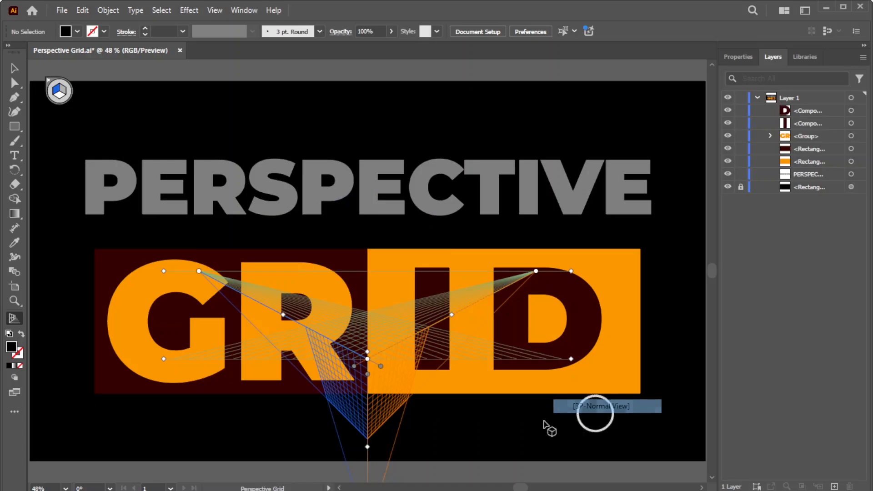
click(214, 10)
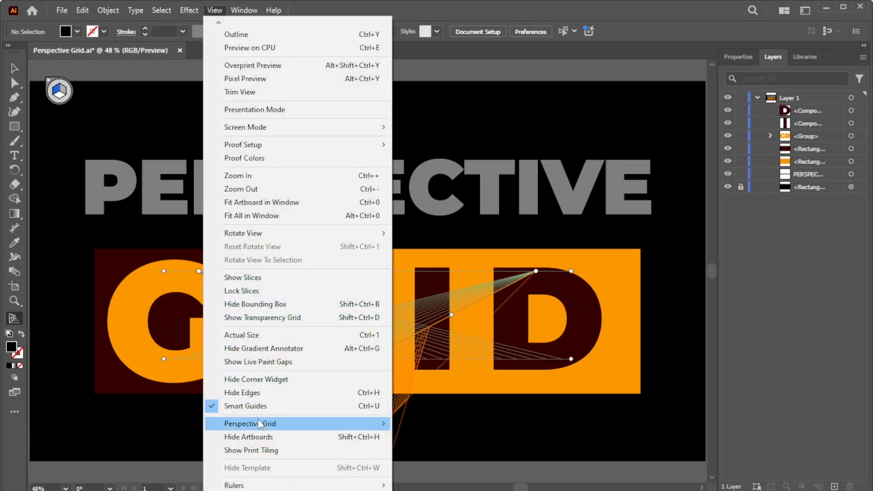
click(249, 423)
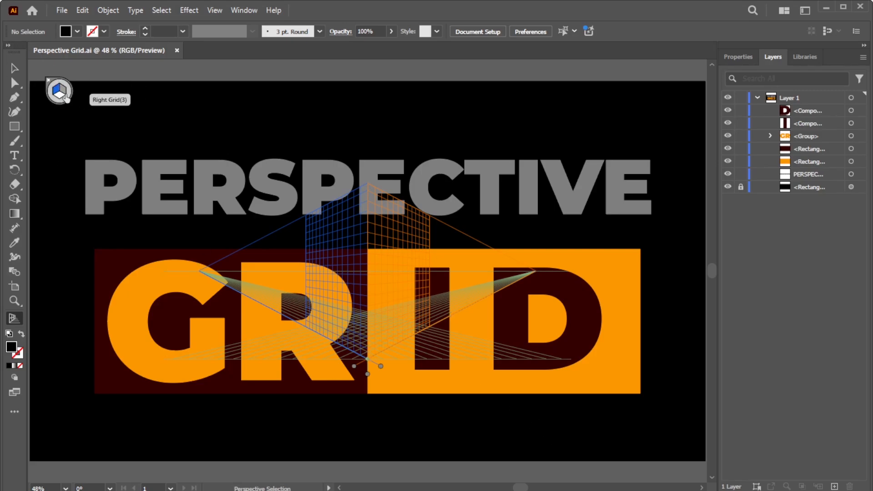
mouse_move(58, 90)
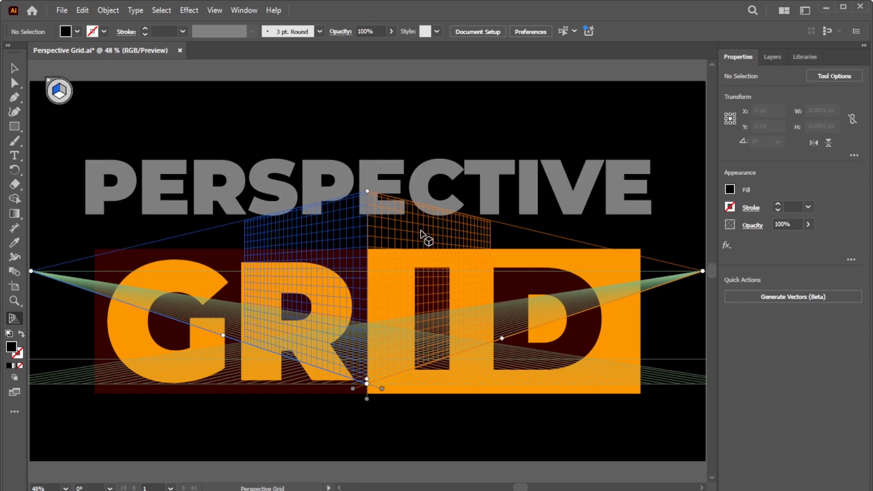
- Stretch the grid so its vanishing points reach the artboard edges and planes span the GRID letters
scroll(down, 3)
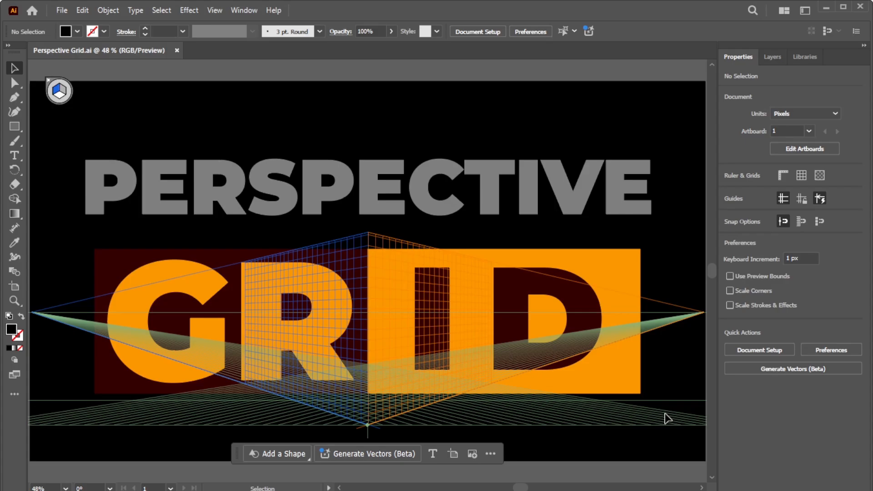
- Select the GR letters with their dark red background and group them via Object > Group
click(107, 10)
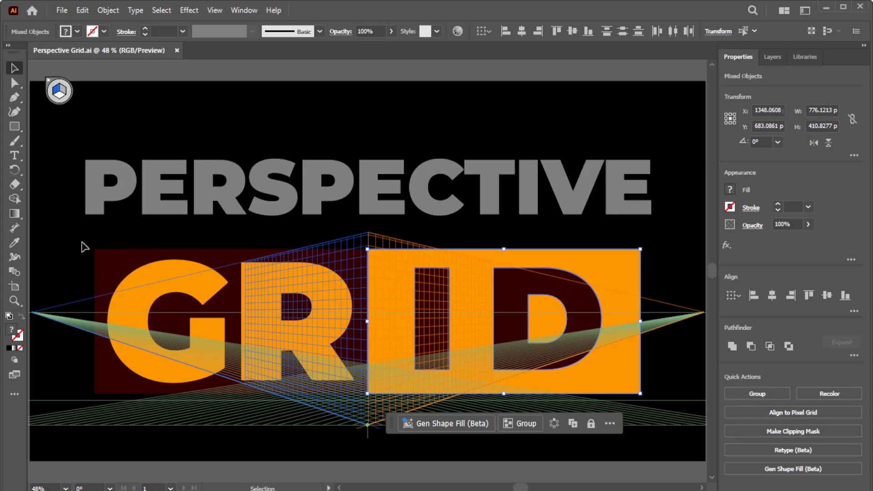
click(107, 10)
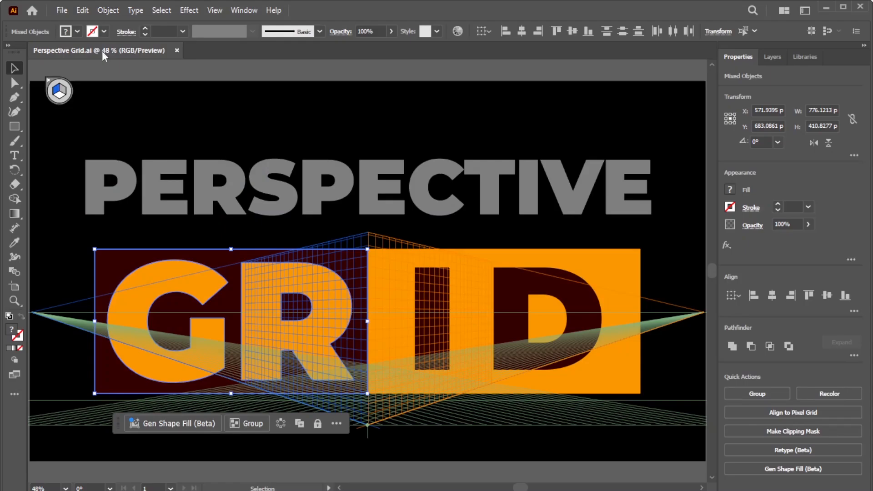
click(107, 10)
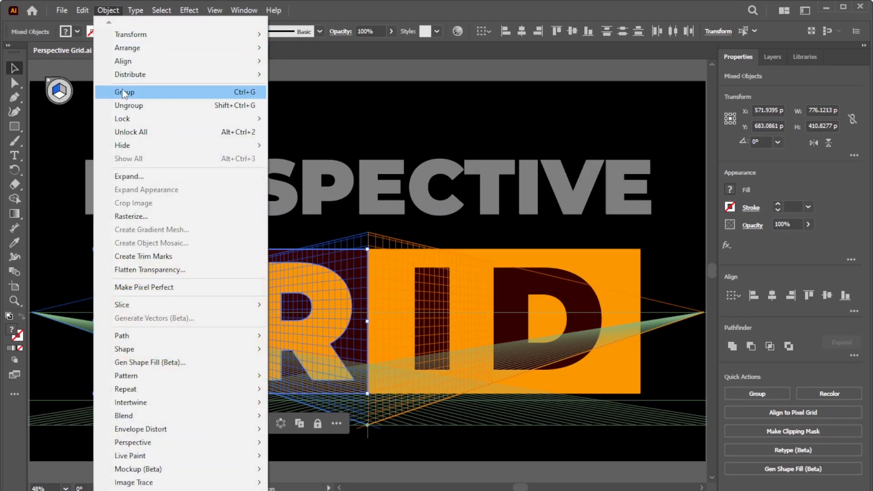
click(123, 92)
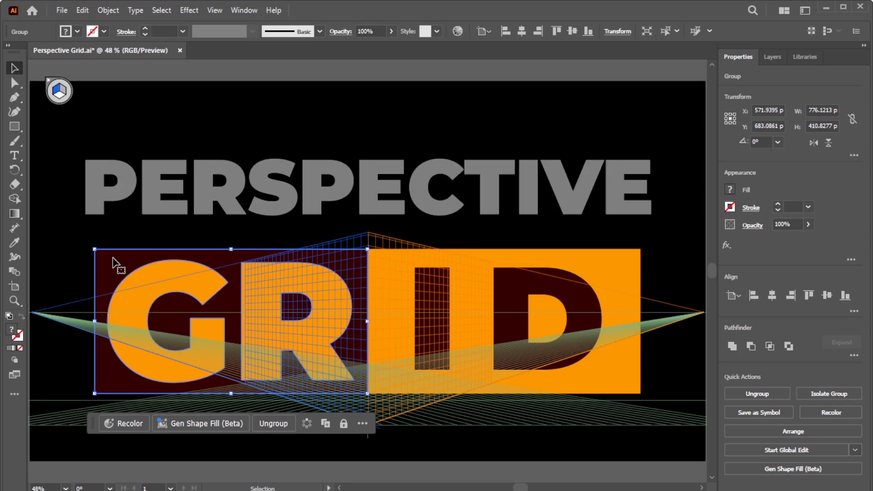
- Map the GR group onto the left plane, then group the ID letters with their orange background
key(v)
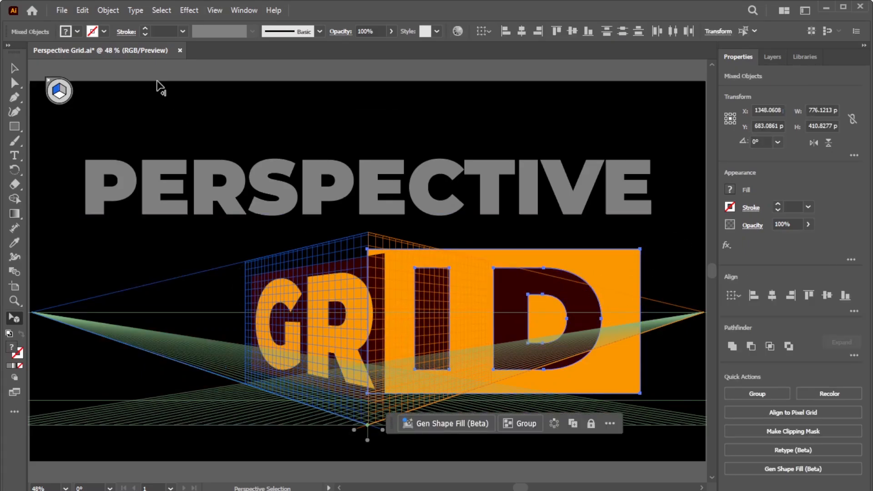
click(519, 423)
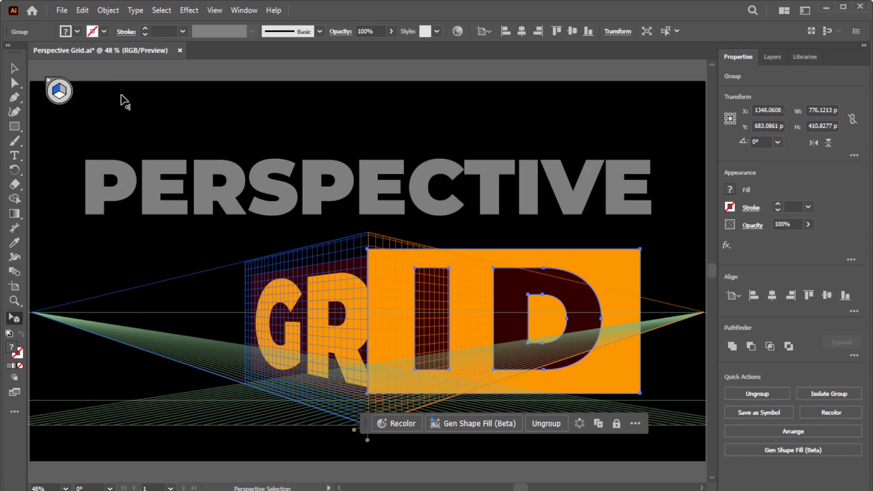
mouse_move(60, 92)
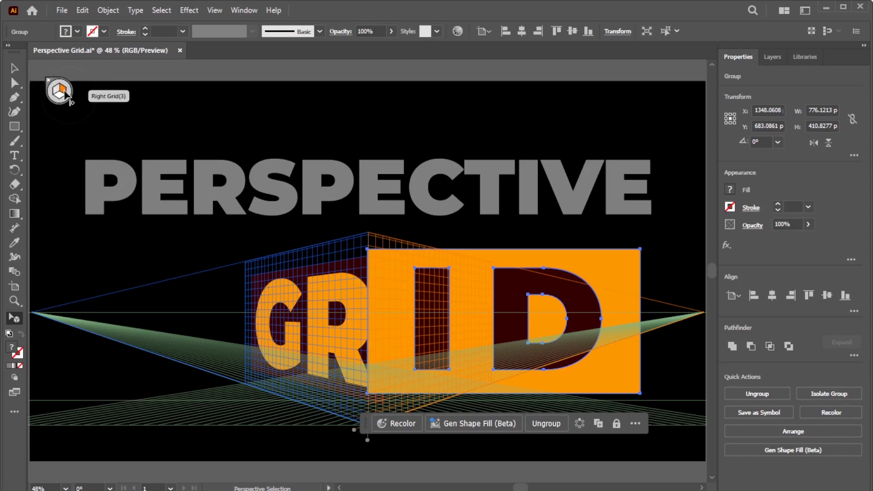